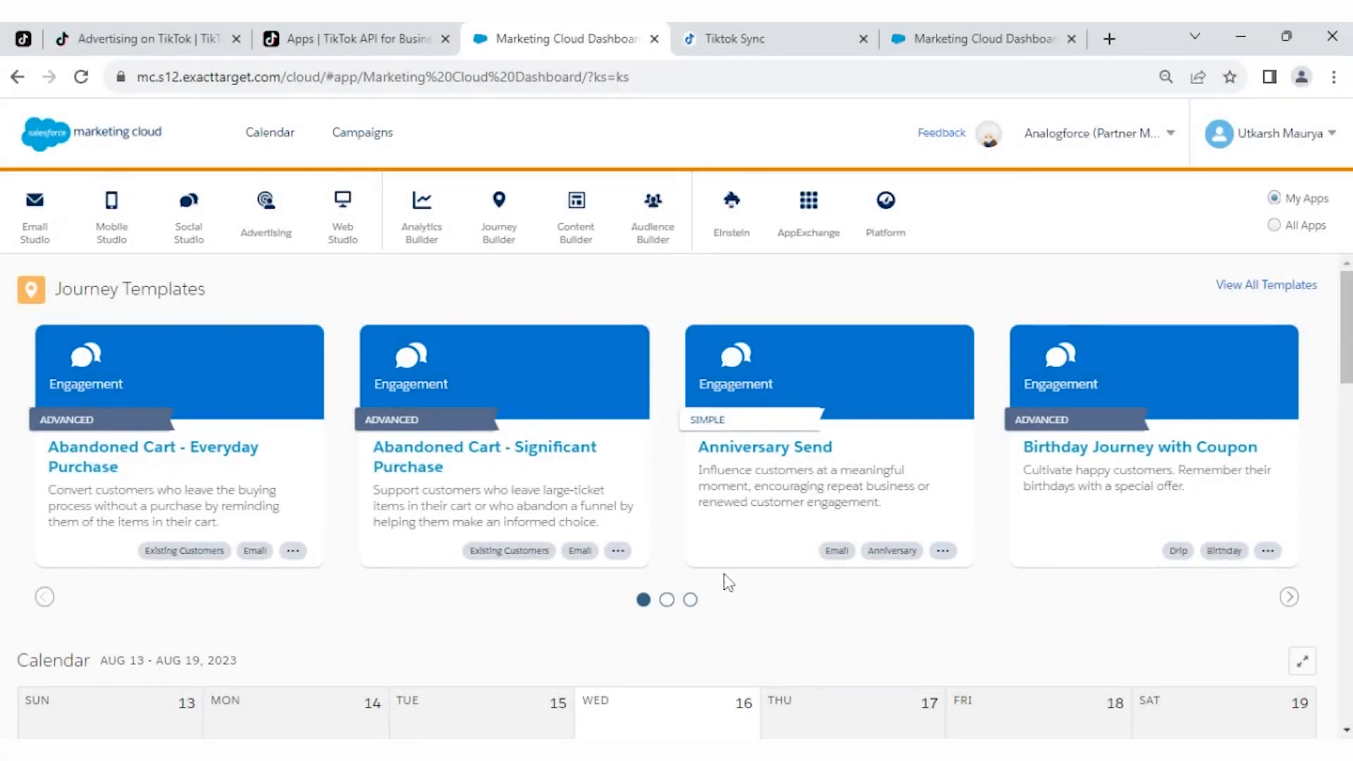
# Launch Tiktok Sync from the AppExchange dropdown in the Marketing Cloud toolbar.
pyautogui.click(808, 207)
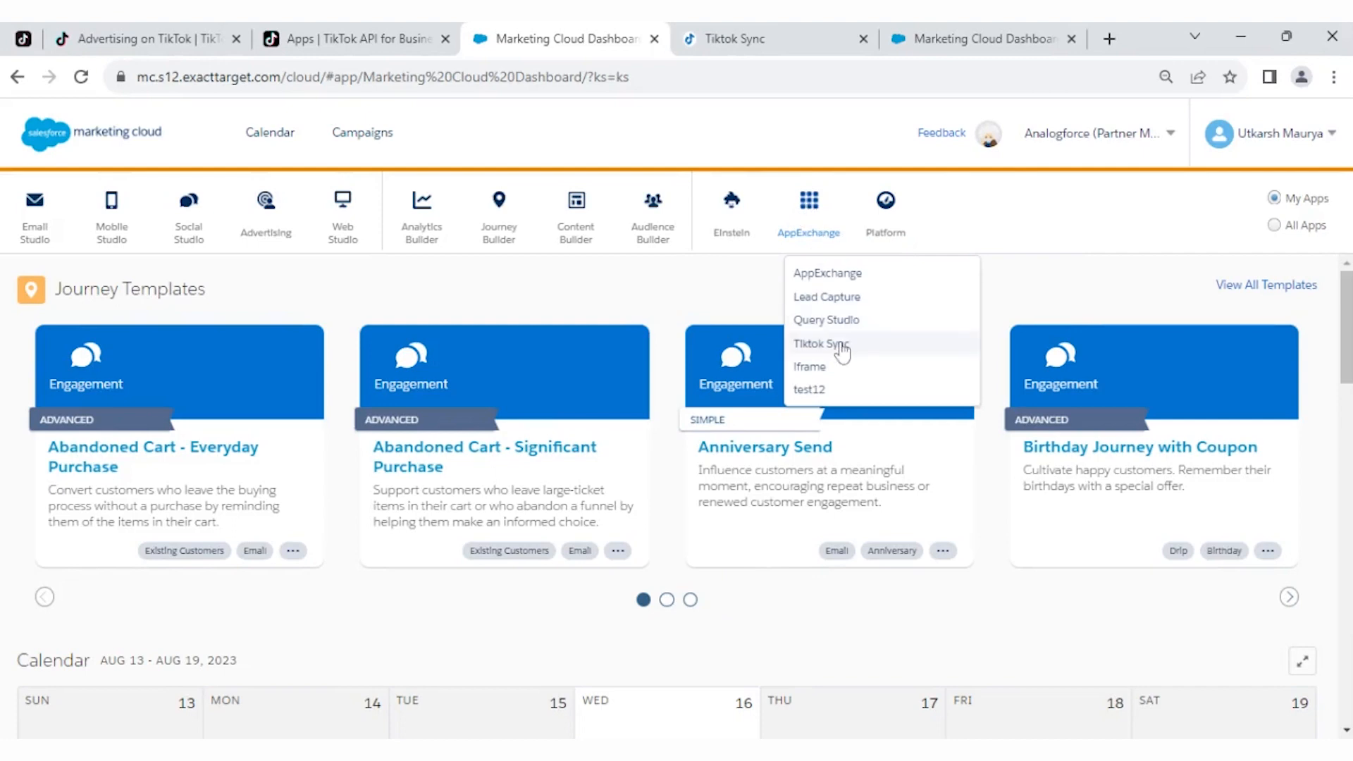
pyautogui.click(820, 343)
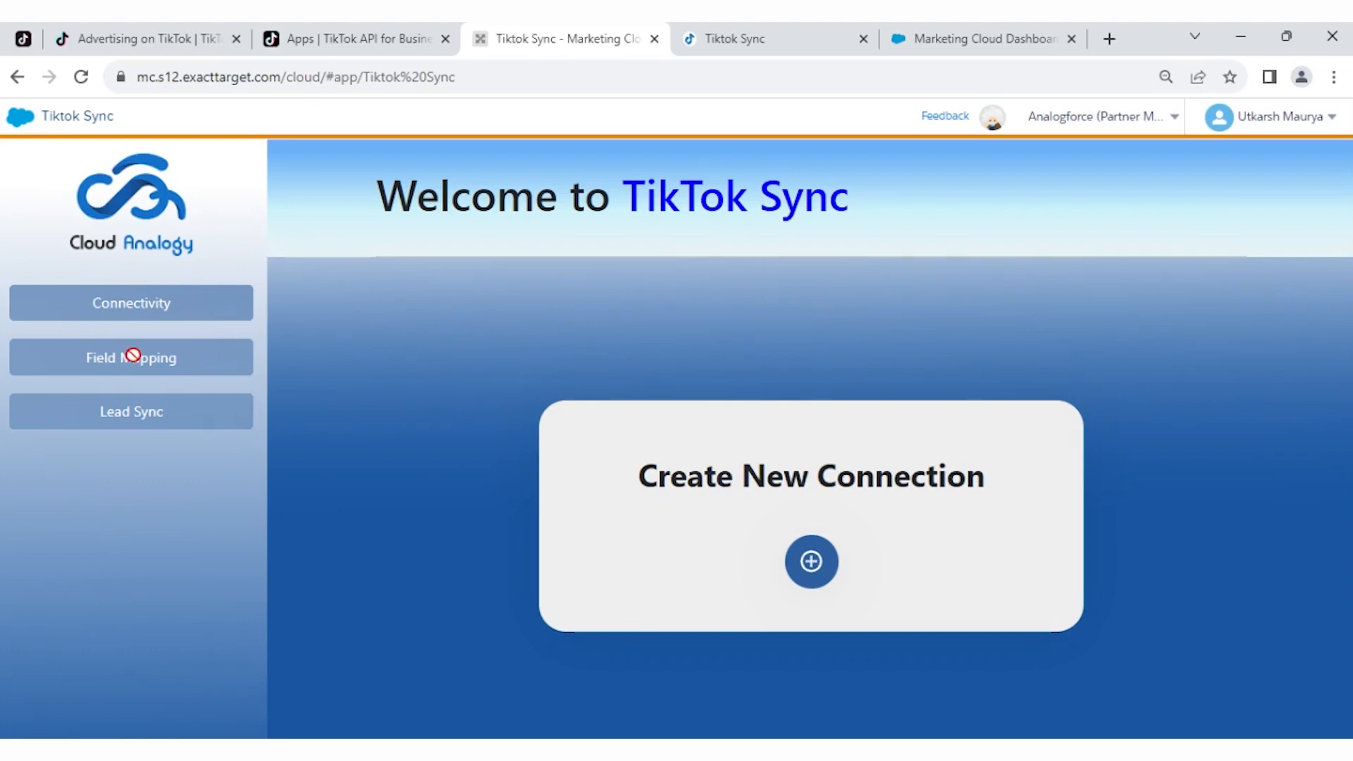
pyautogui.moveTo(144, 418)
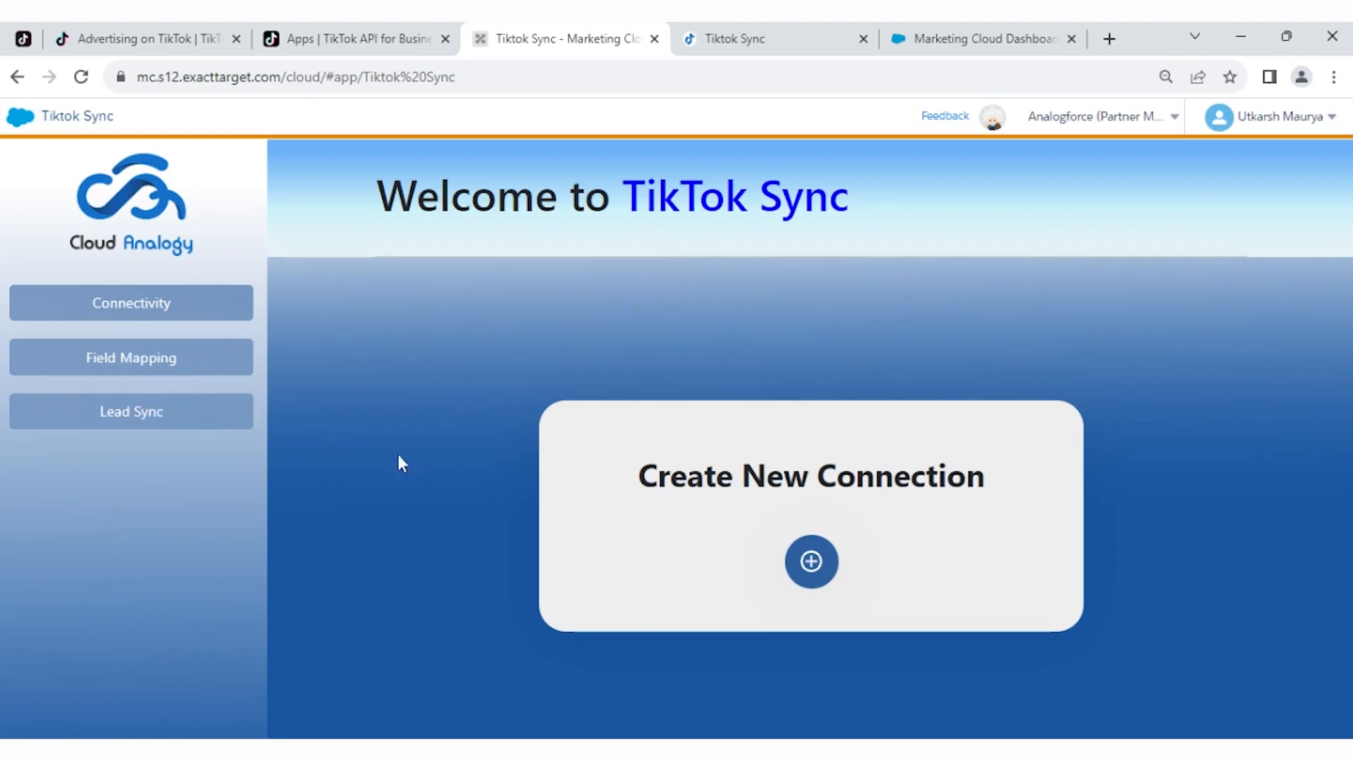
# Create a named TikTok Sync connection to open the App Id, Secret, Ad Id and URL form.
pyautogui.click(809, 561)
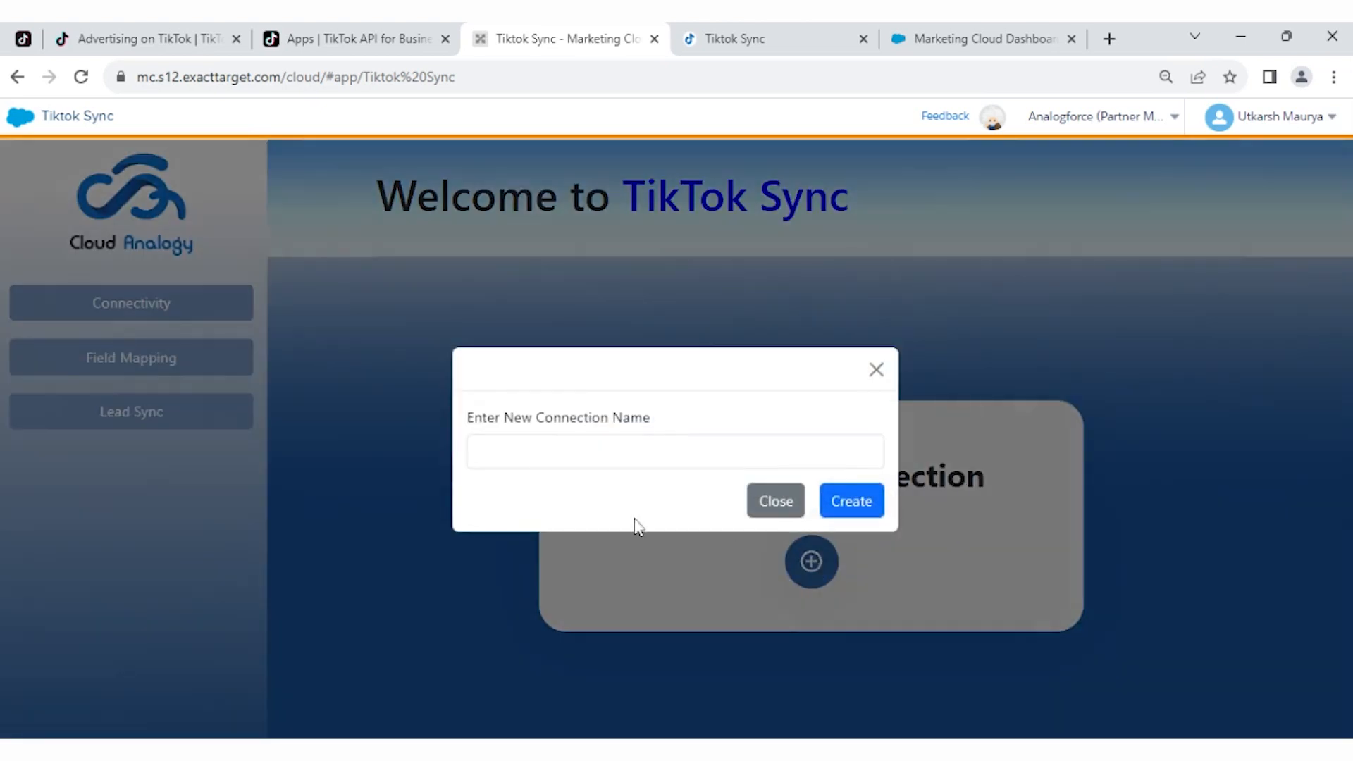
pyautogui.click(673, 451)
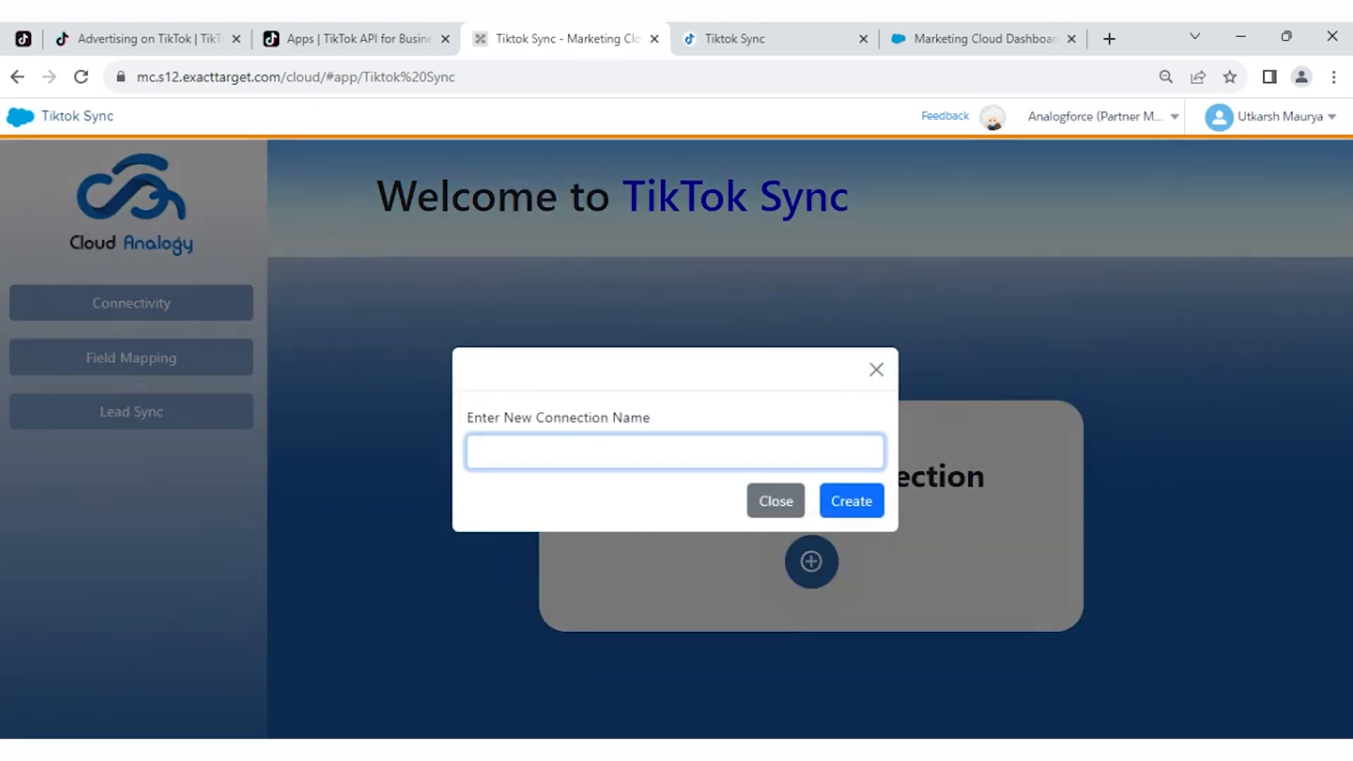
pyautogui.click(849, 500)
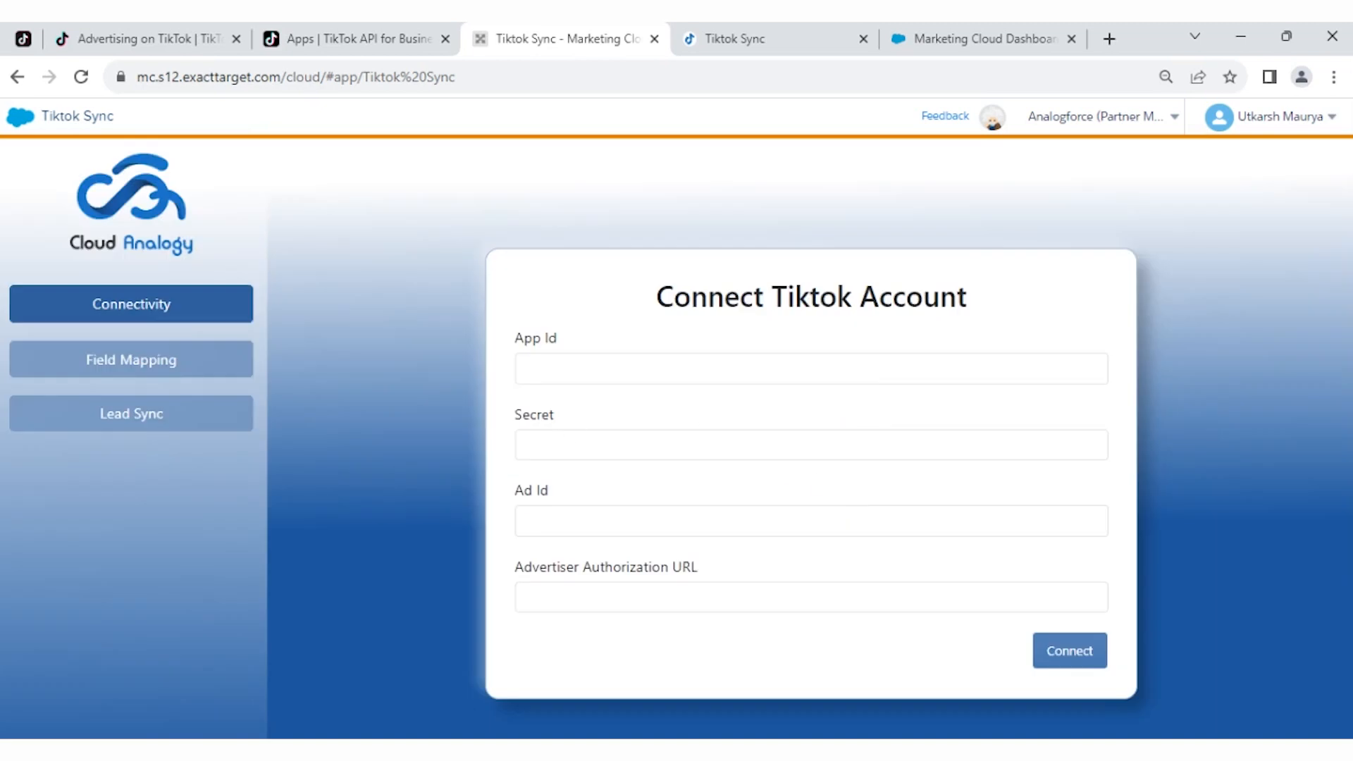
# Open the Testing app's App ID, Secret and authorization URL in the TikTok developer portal.
pyautogui.click(354, 39)
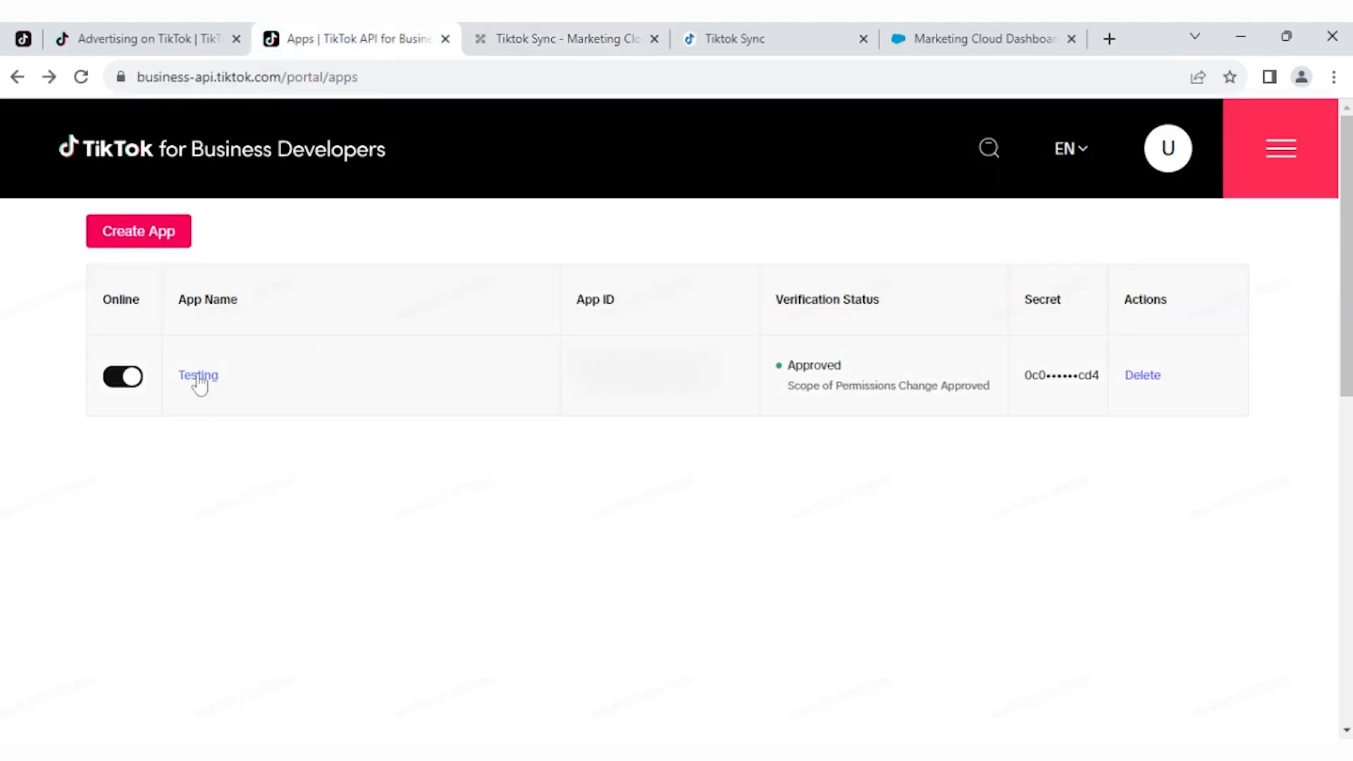
pyautogui.click(198, 374)
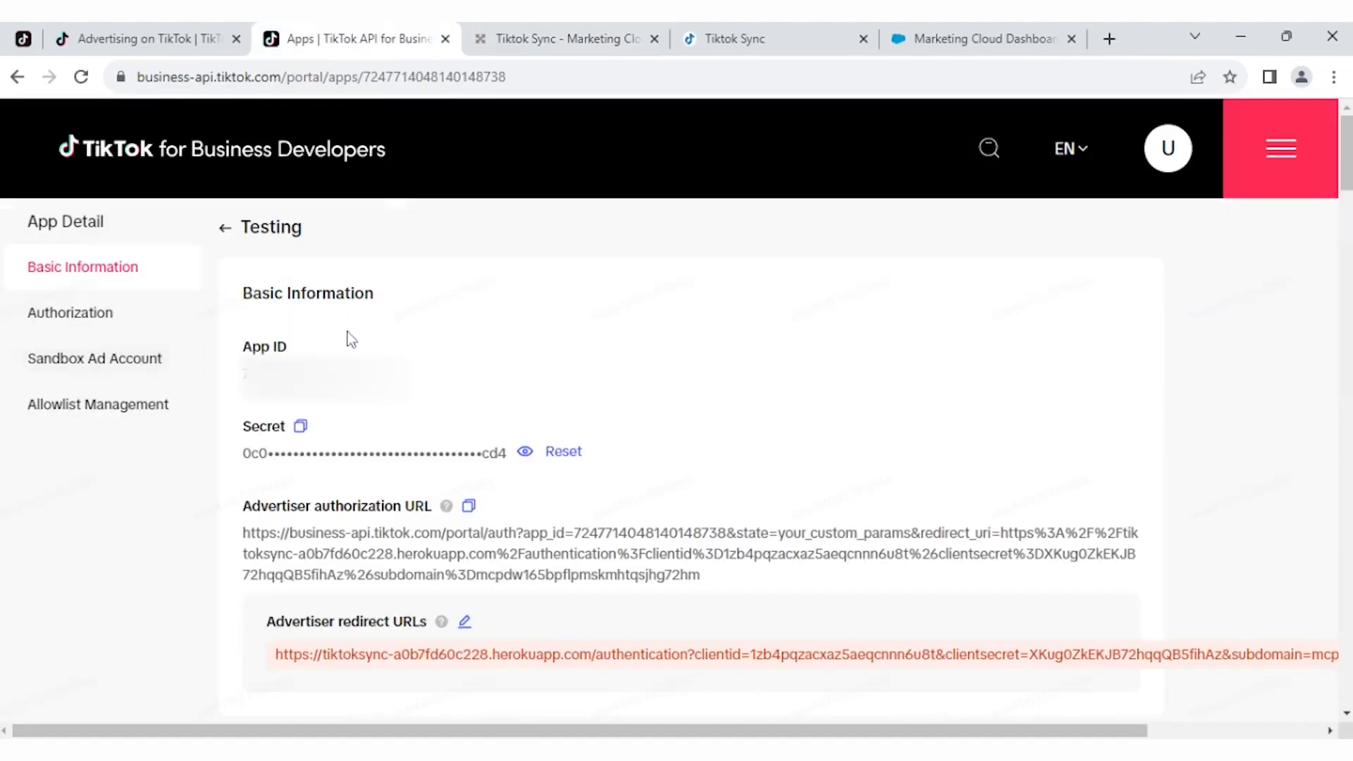
pyautogui.moveTo(285, 509)
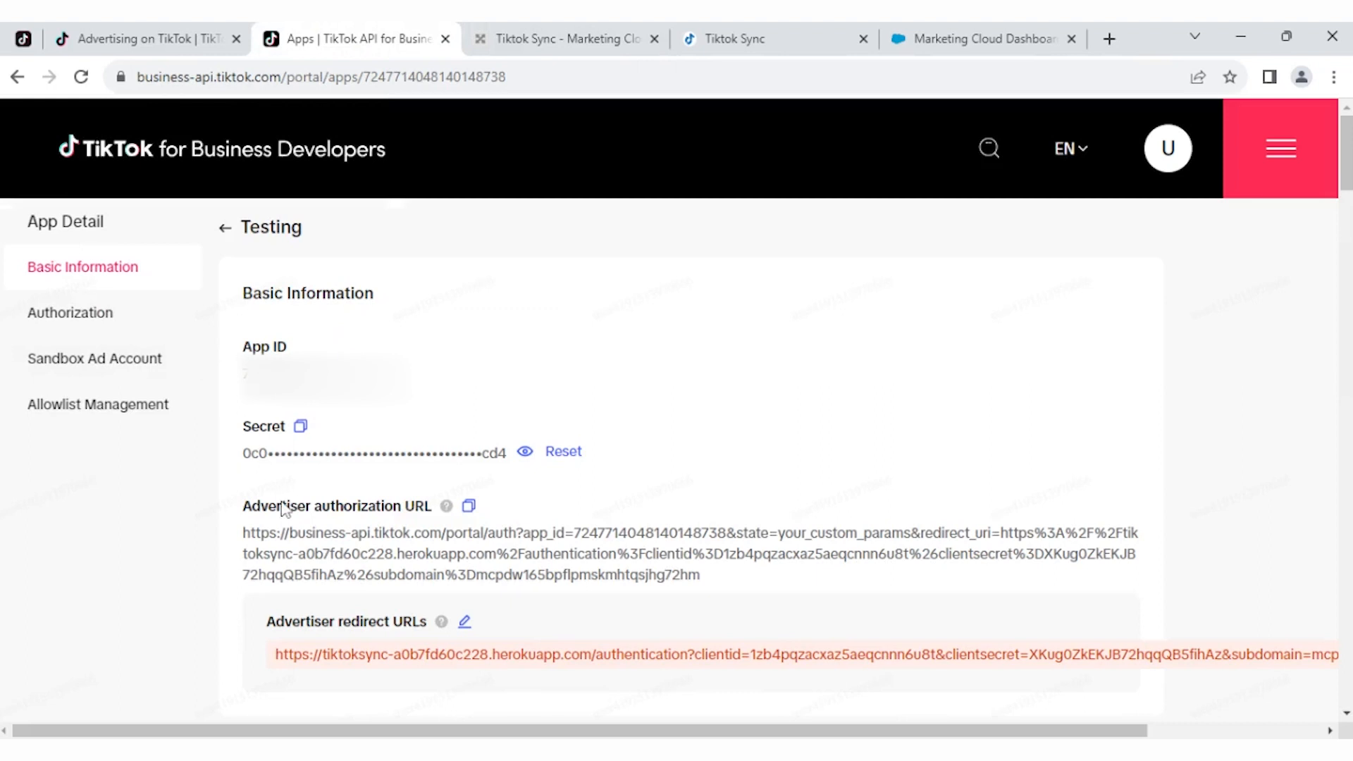
pyautogui.click(565, 38)
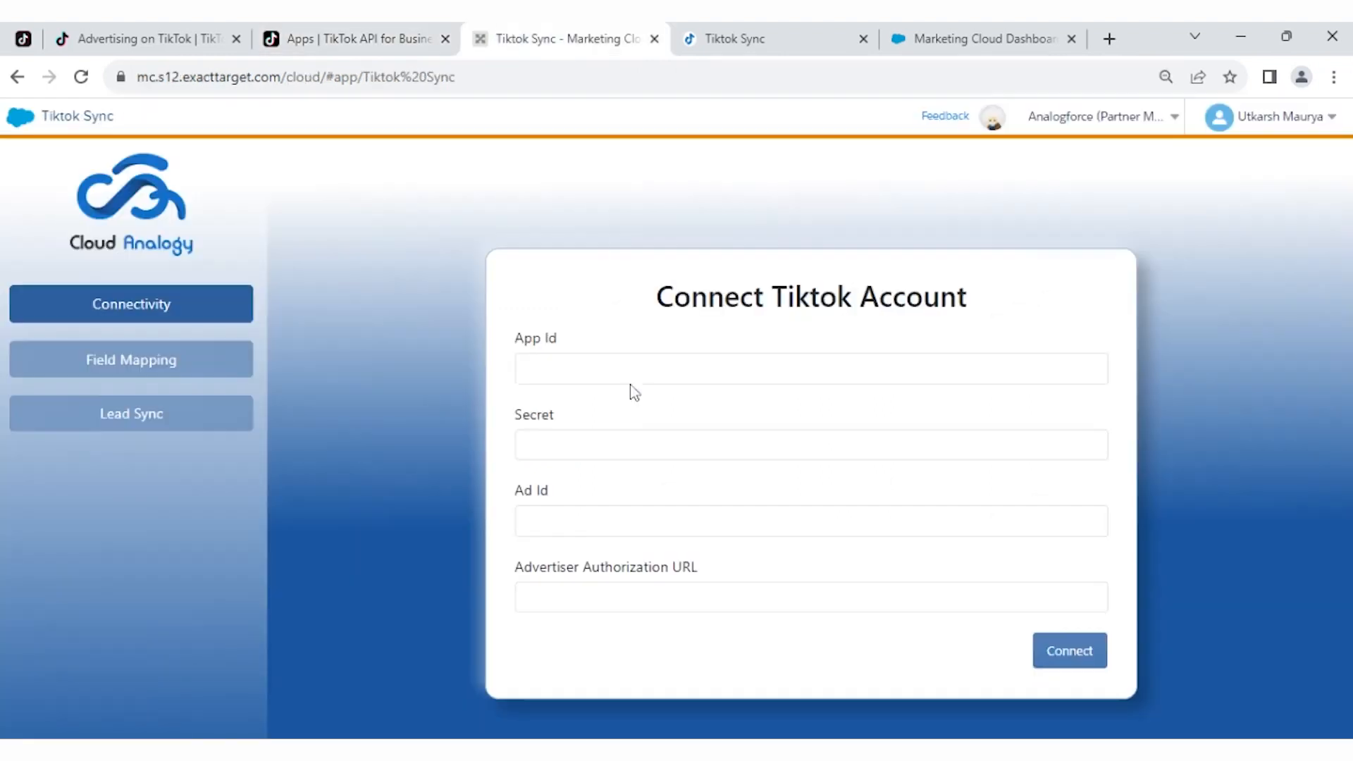
pyautogui.click(354, 39)
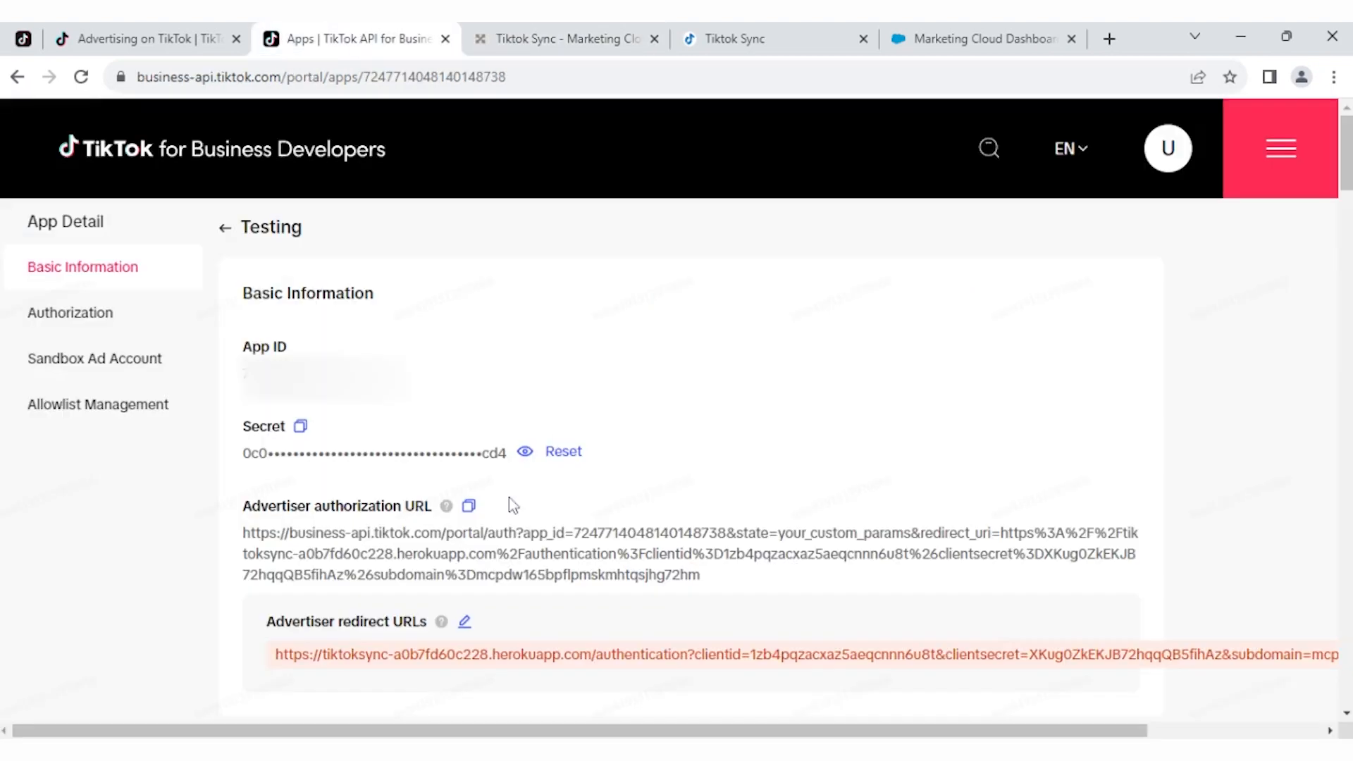
pyautogui.click(142, 39)
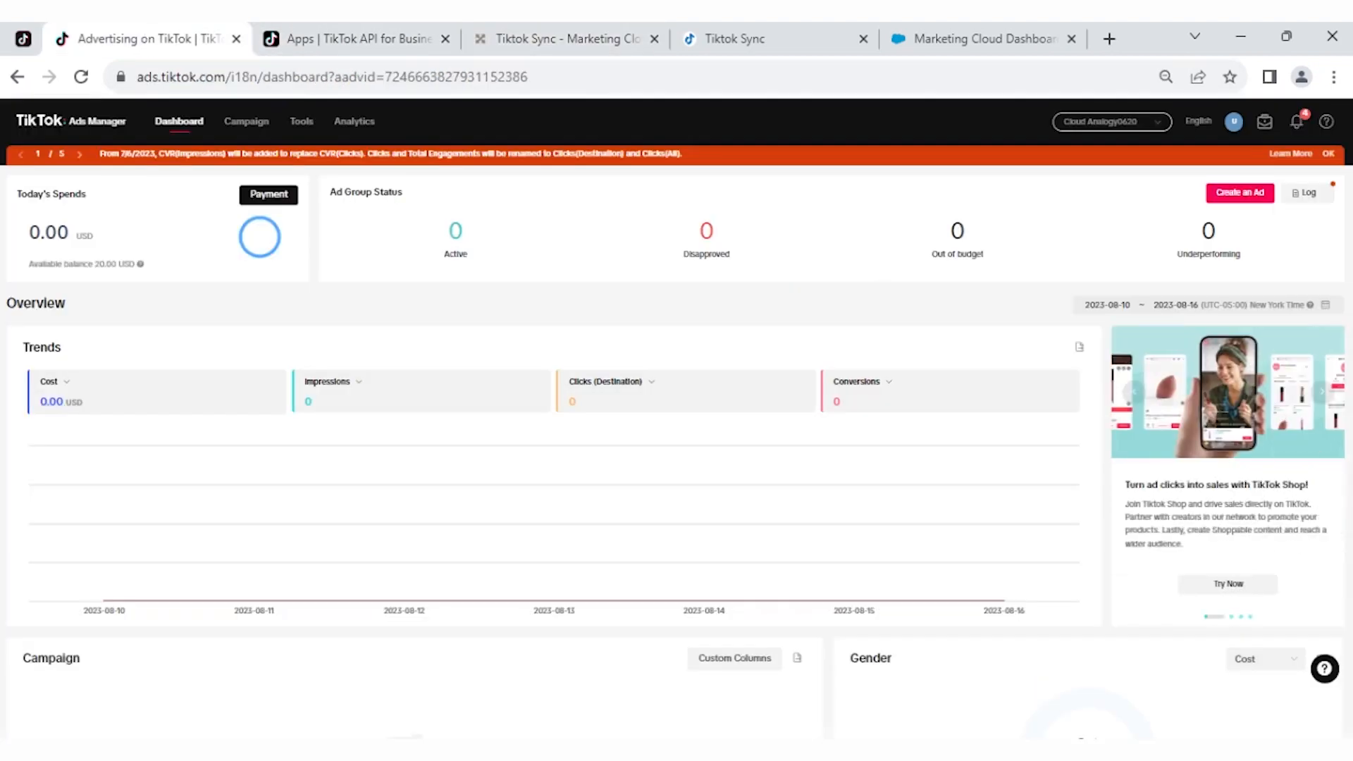
# Copy the advertiser account ID from TikTok Ads Manager as the form's Ad Id.
pyautogui.click(246, 121)
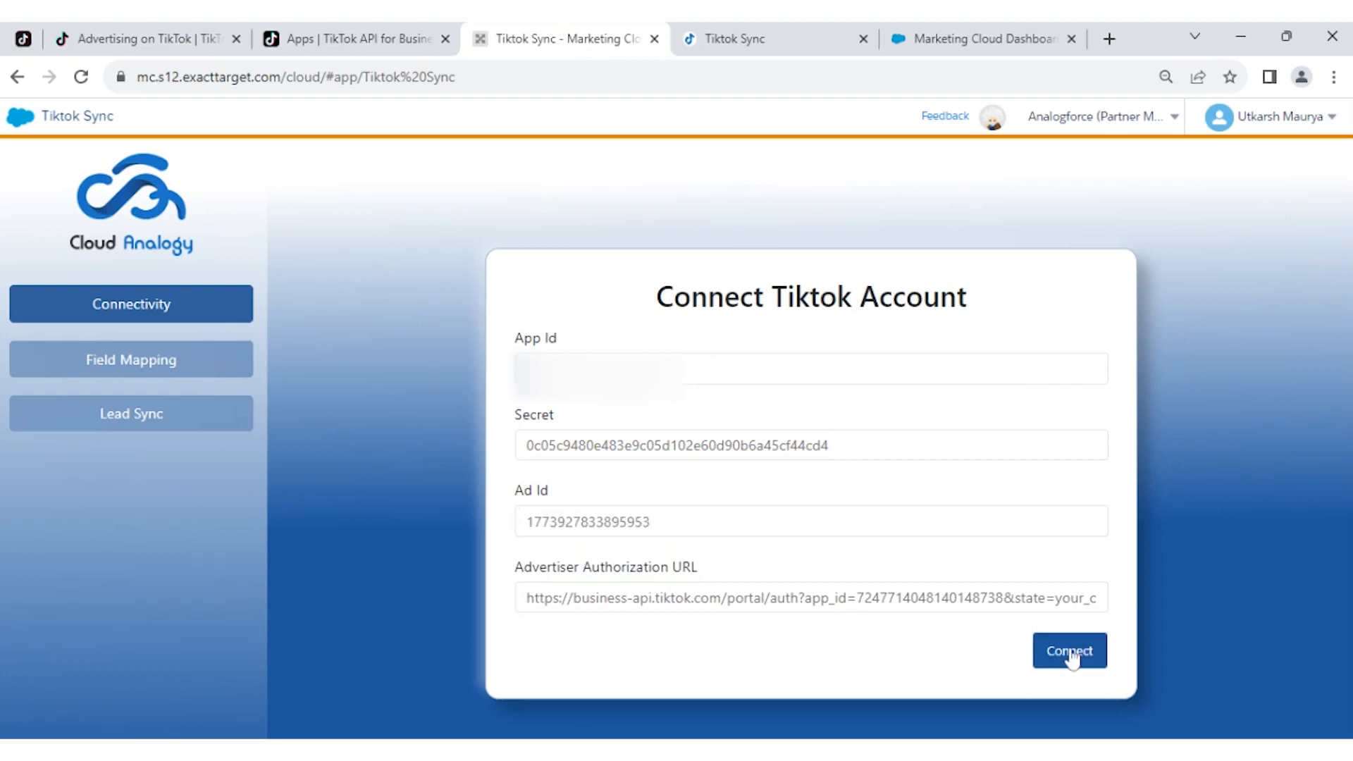
# Submit the connection and confirm the Testing app's ad account permissions on TikTok for Business.
pyautogui.click(1069, 650)
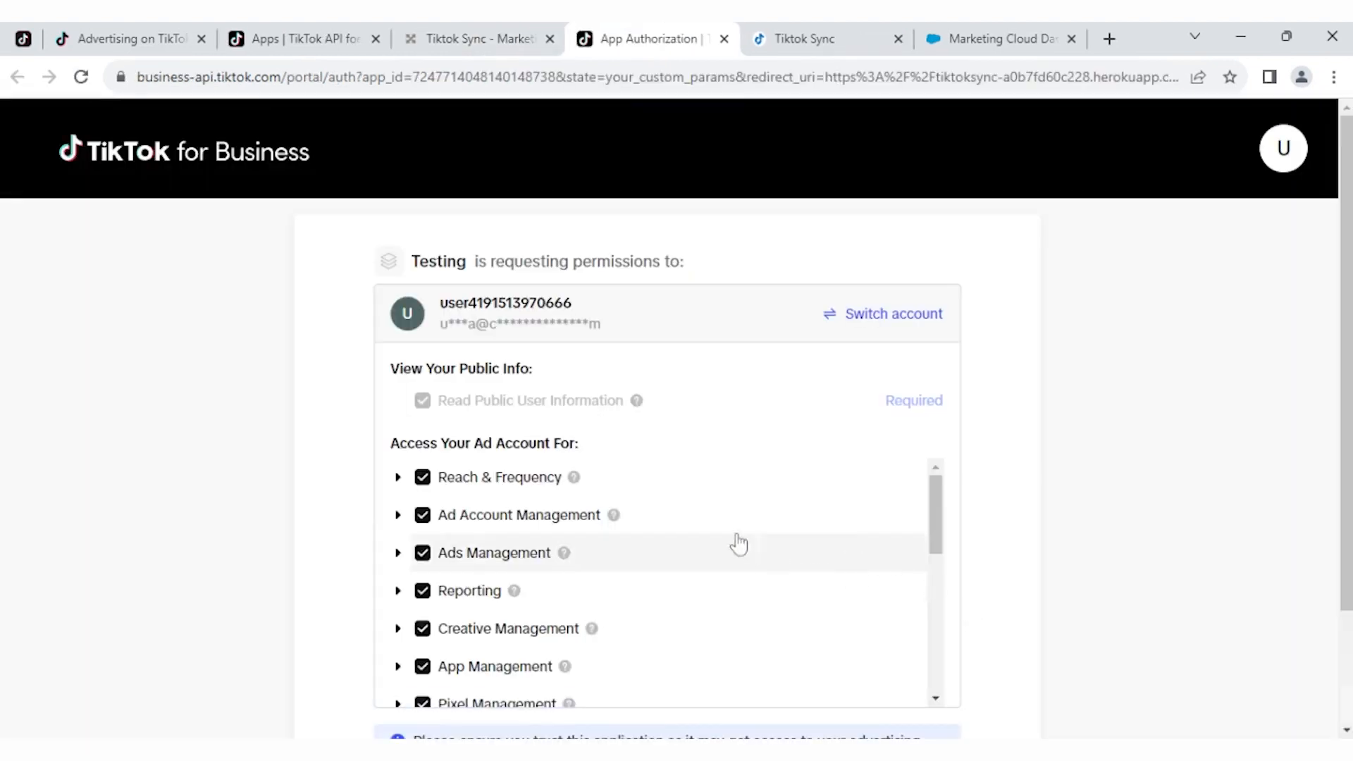
pyautogui.scroll(-3)
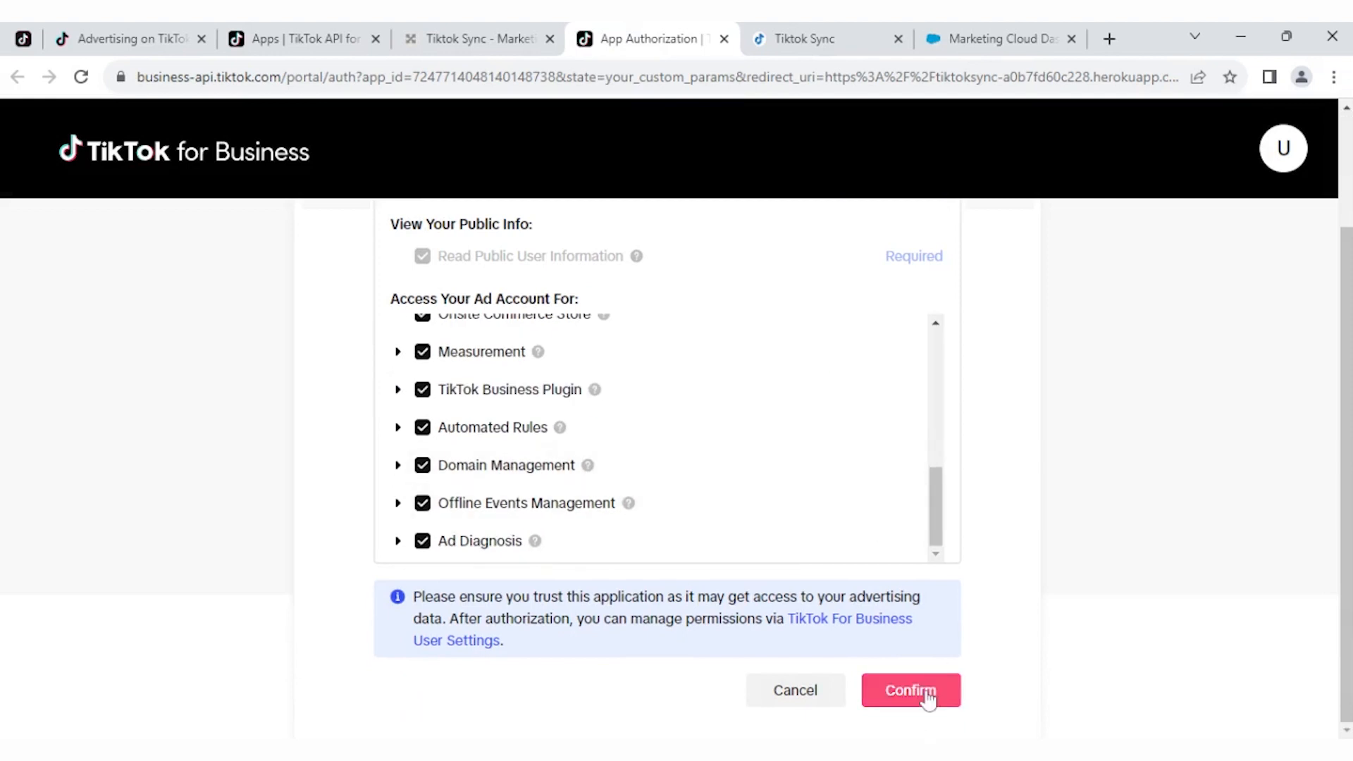
pyautogui.click(909, 690)
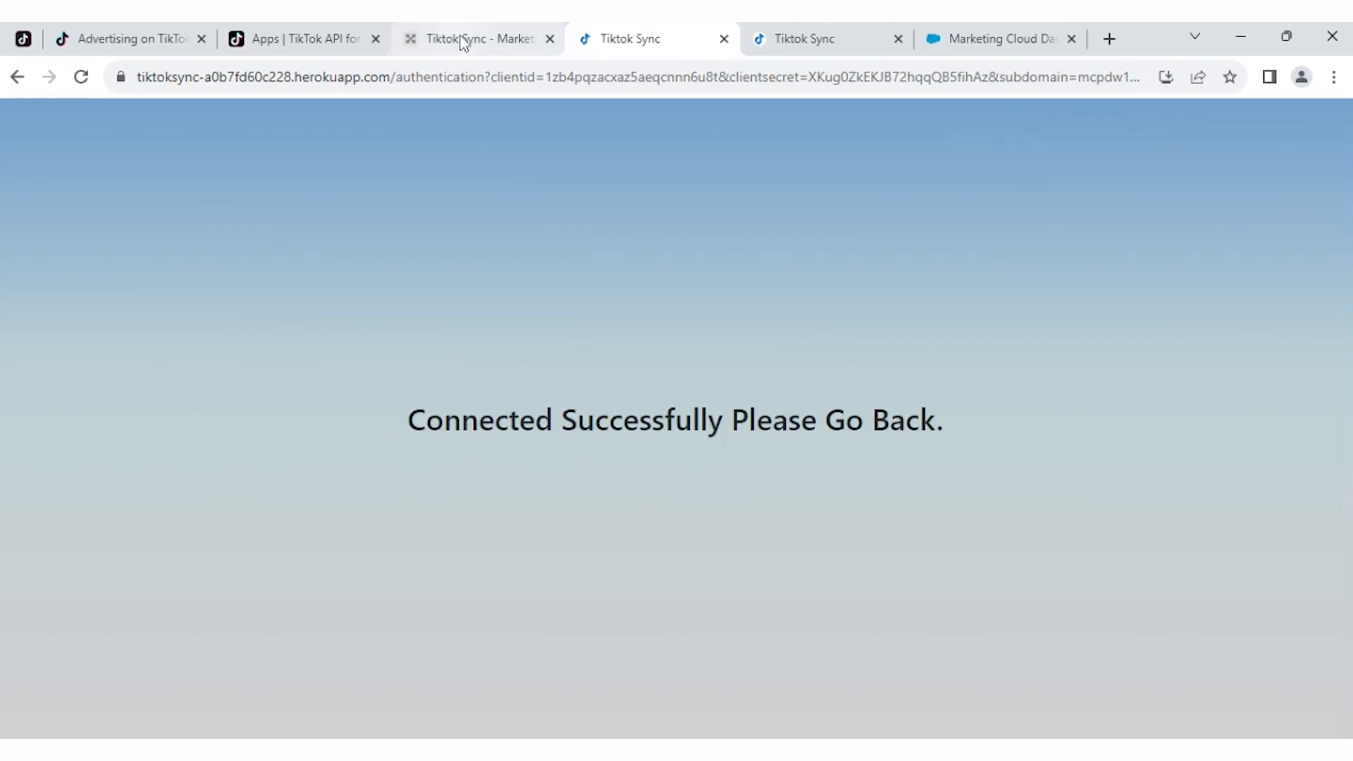
# Return to the Tiktok Sync - Marketing Cloud tab to reach Lead Sync.
pyautogui.click(477, 38)
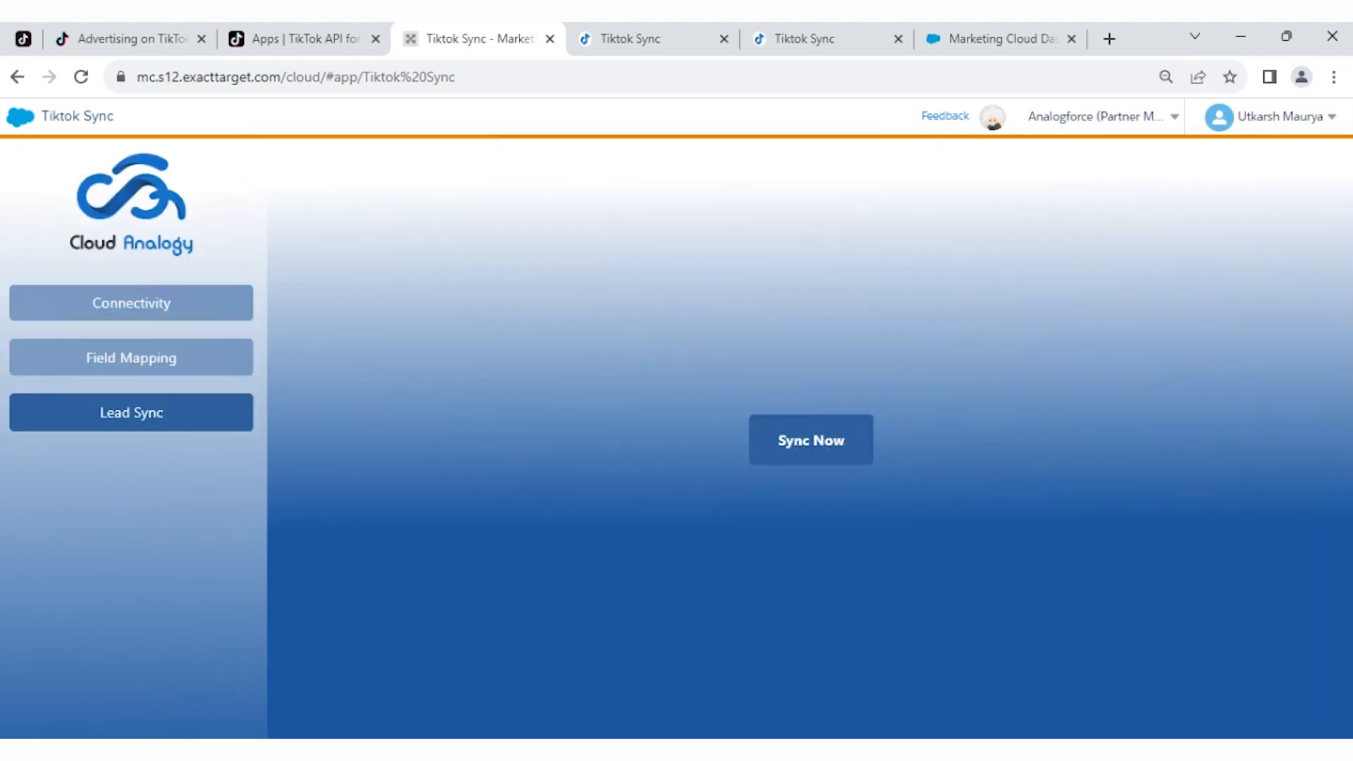
# Run Sync Now until leads are synced, then view Data Extensions in Contact Builder.
pyautogui.click(810, 439)
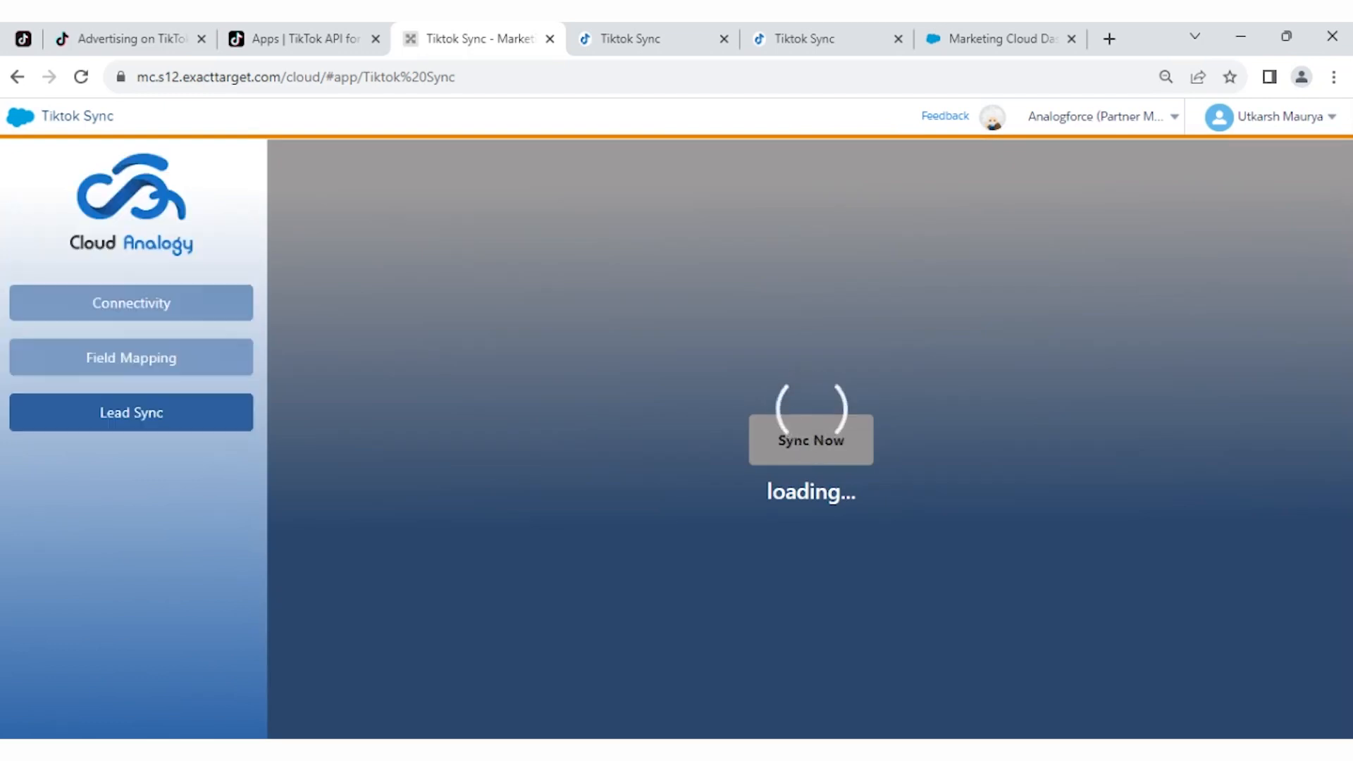
pyautogui.click(809, 439)
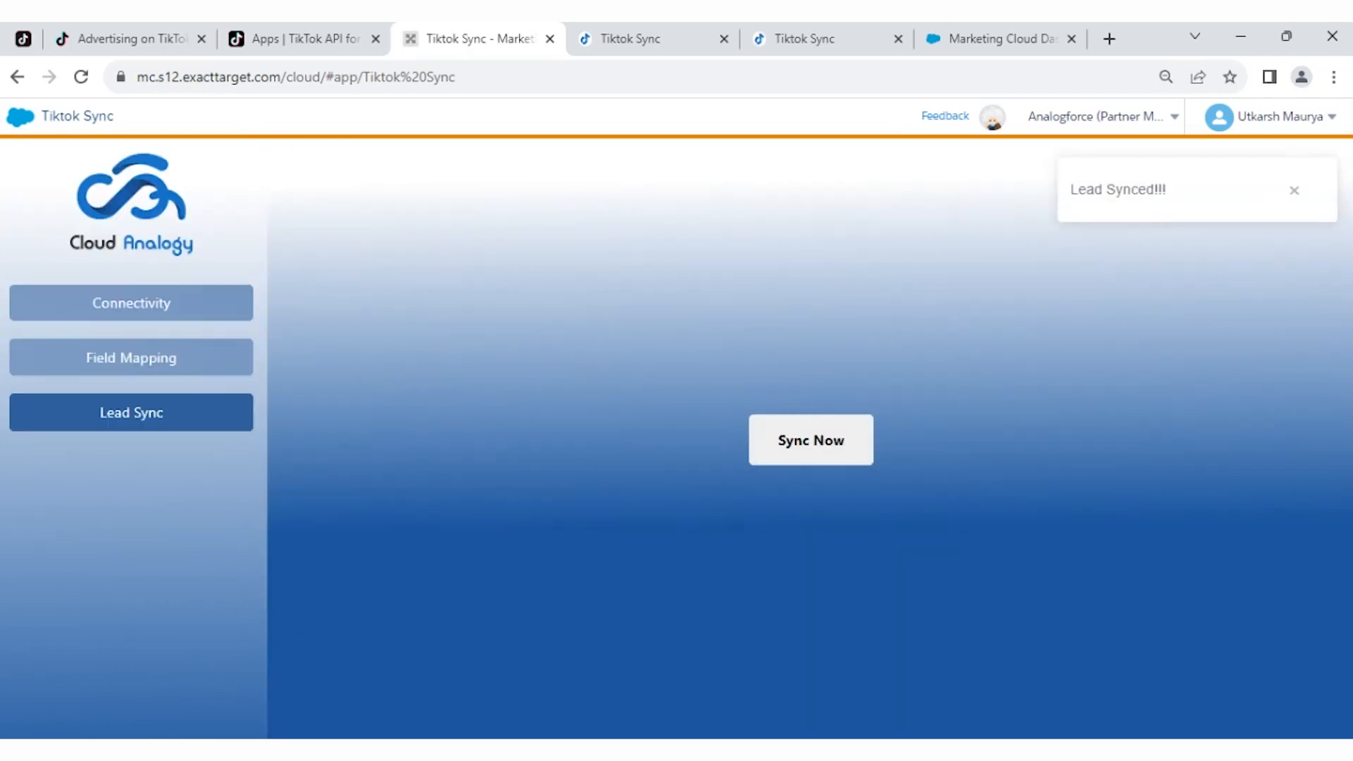
pyautogui.click(999, 39)
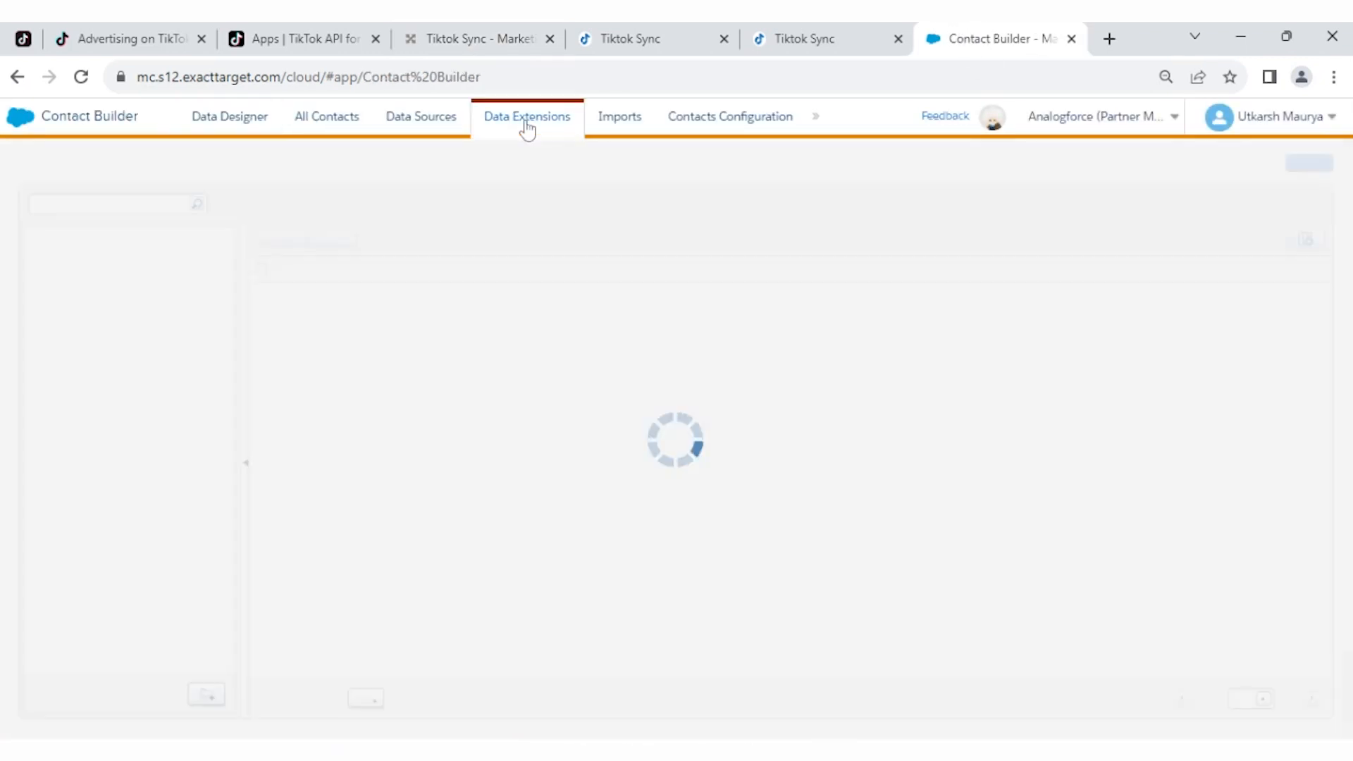
pyautogui.click(526, 116)
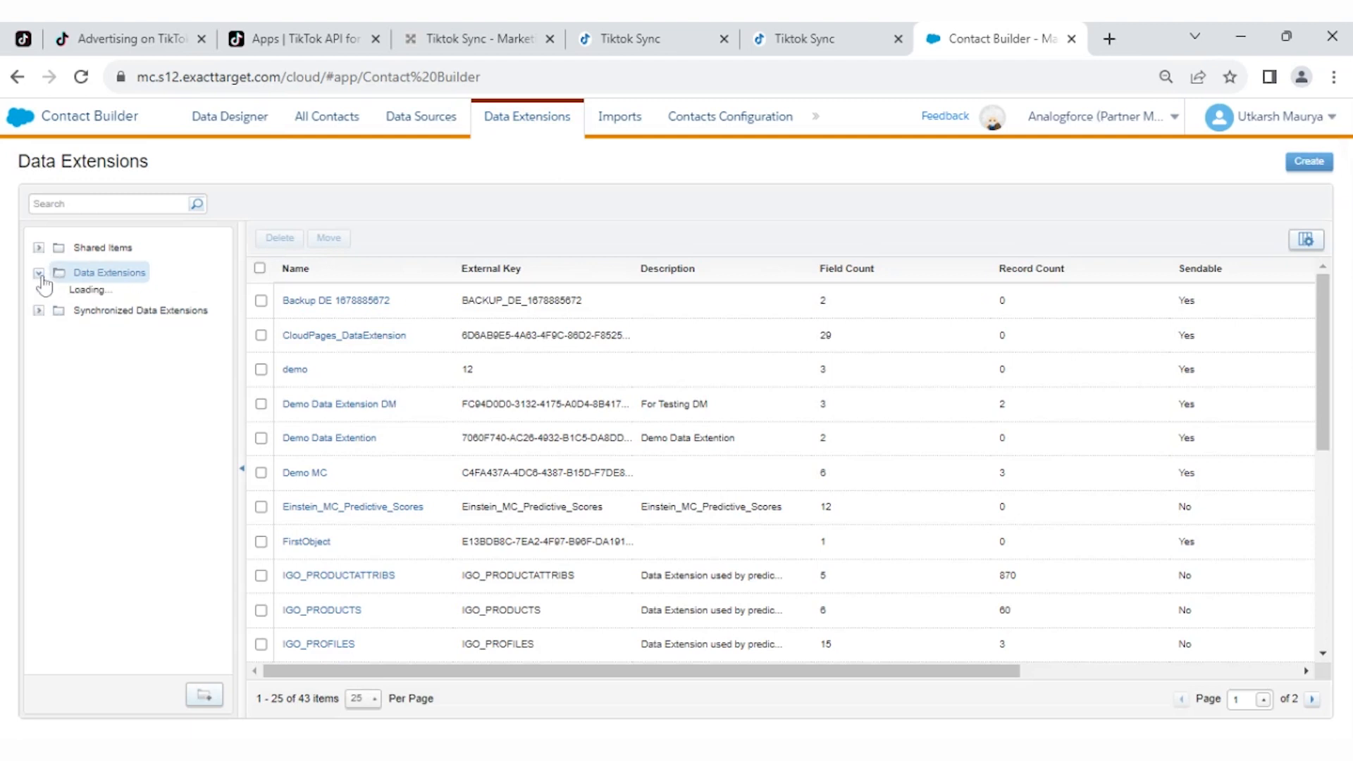